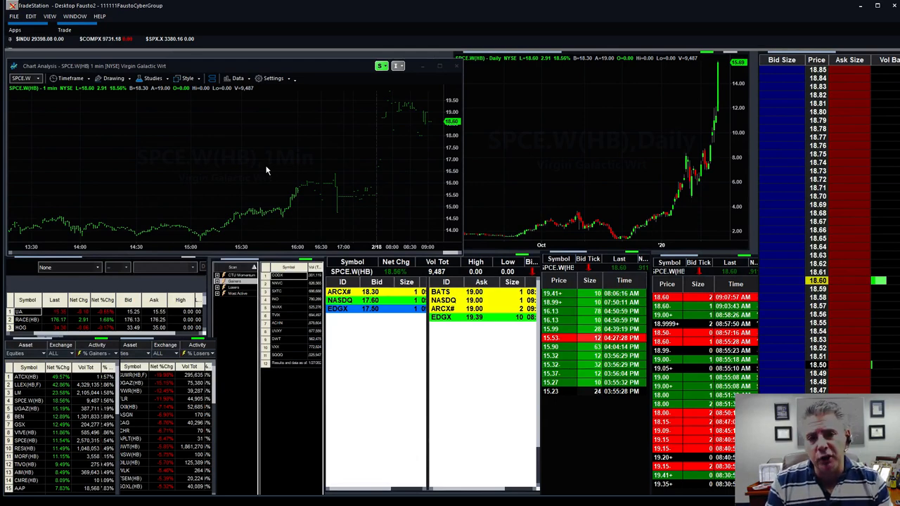
Step: Switch the linked charts, Level II and time-and-sales from Virgin Galactic to SmileDirectClub (SDC)
click(27, 320)
text(SDC)
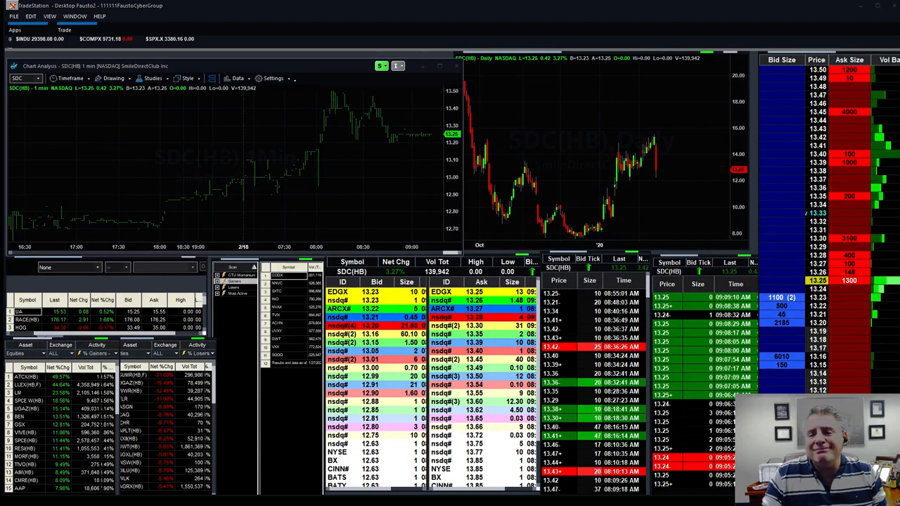
Step: Load Amarin Corp (AMRN) into the linked charts, Level II quotes and time-and-sales
click(28, 327)
text(AMRN)
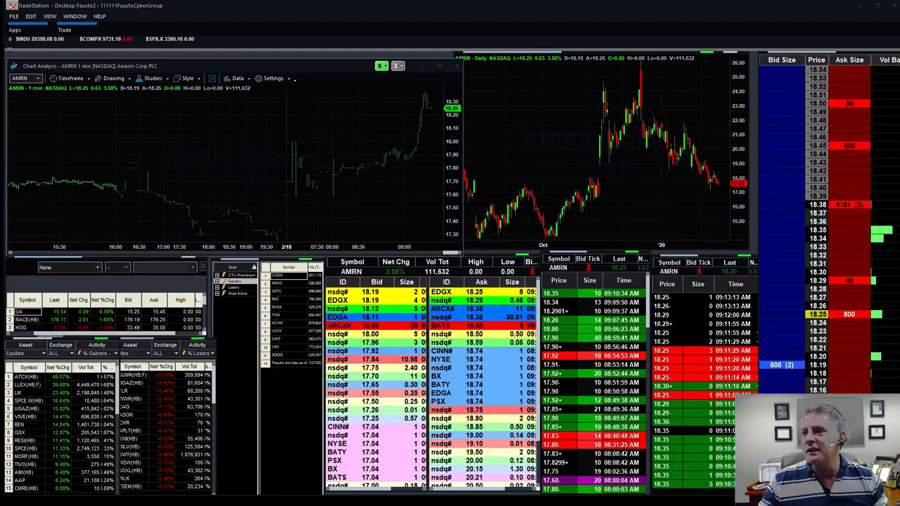
mouse_move(294, 157)
text(WSG)
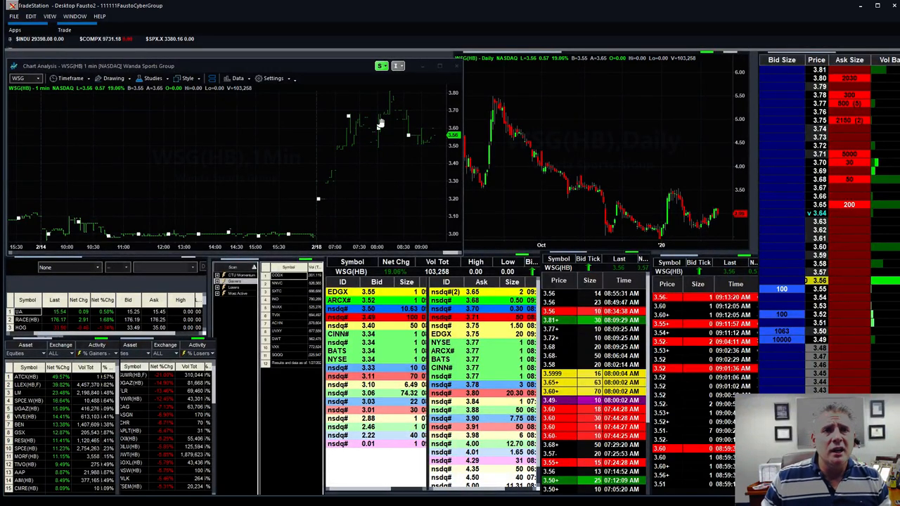
mouse_move(686, 197)
text(BEN)
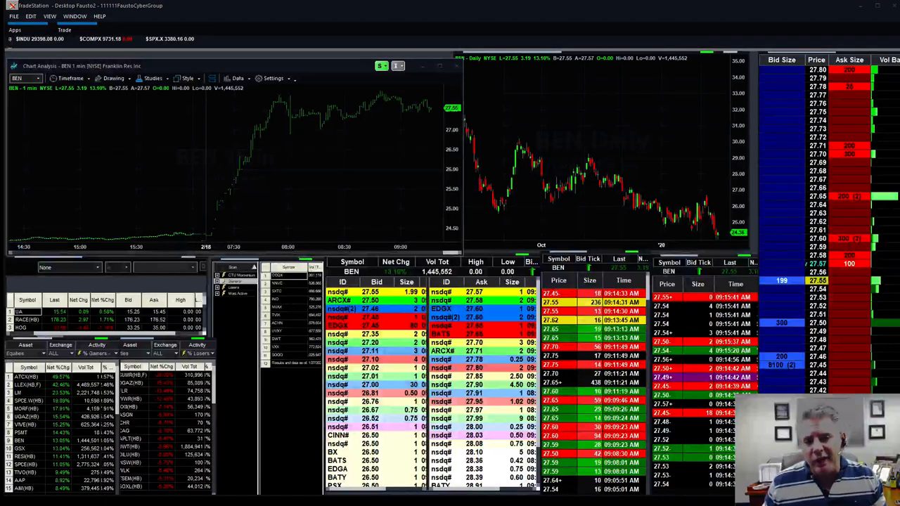
click(27, 319)
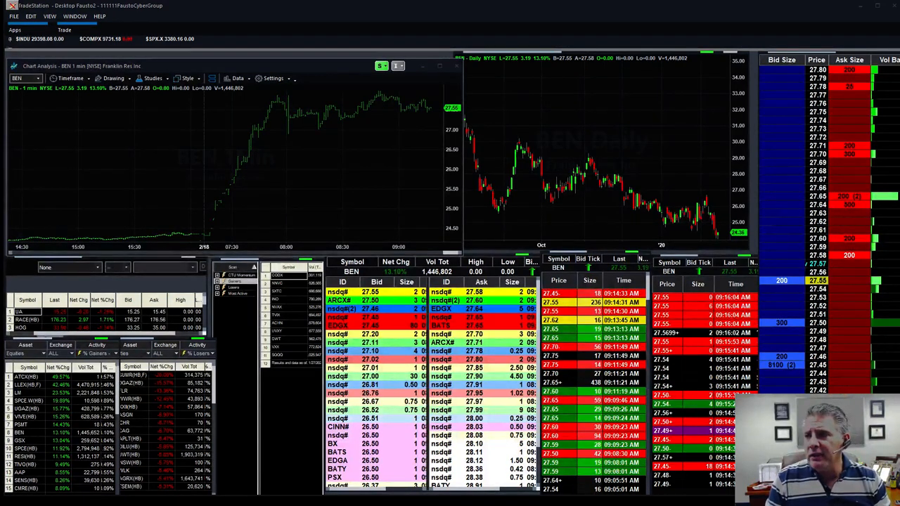
click(28, 319)
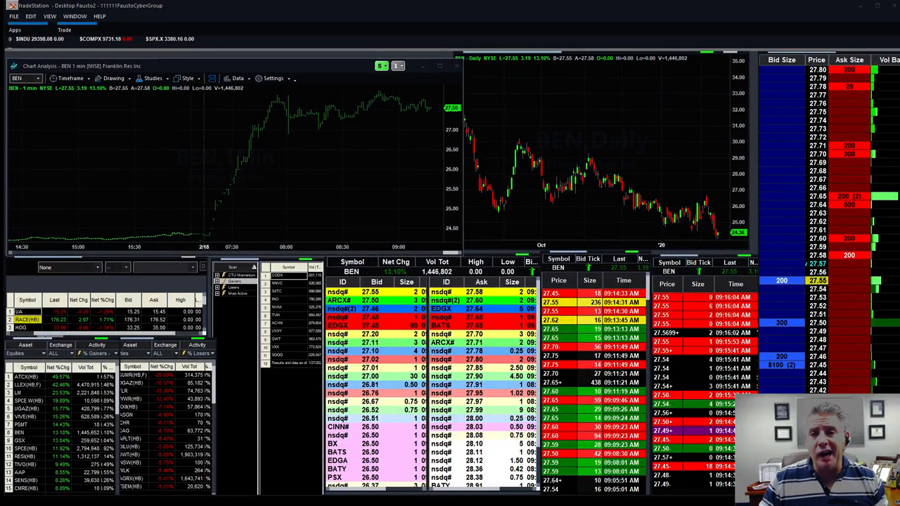